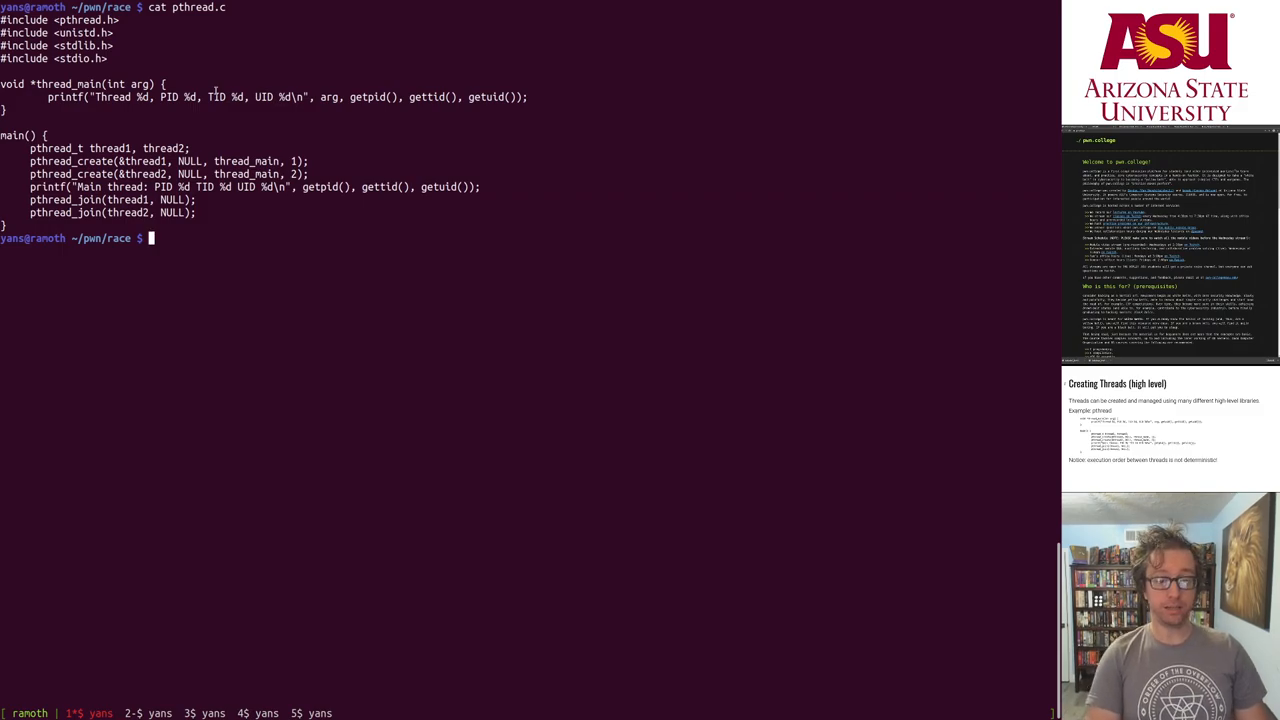
Step: Compile pthread.c into the pthread binary with gcc linked against -lpthread
{"action": "type", "text": "gcc -o pthread pthread"}
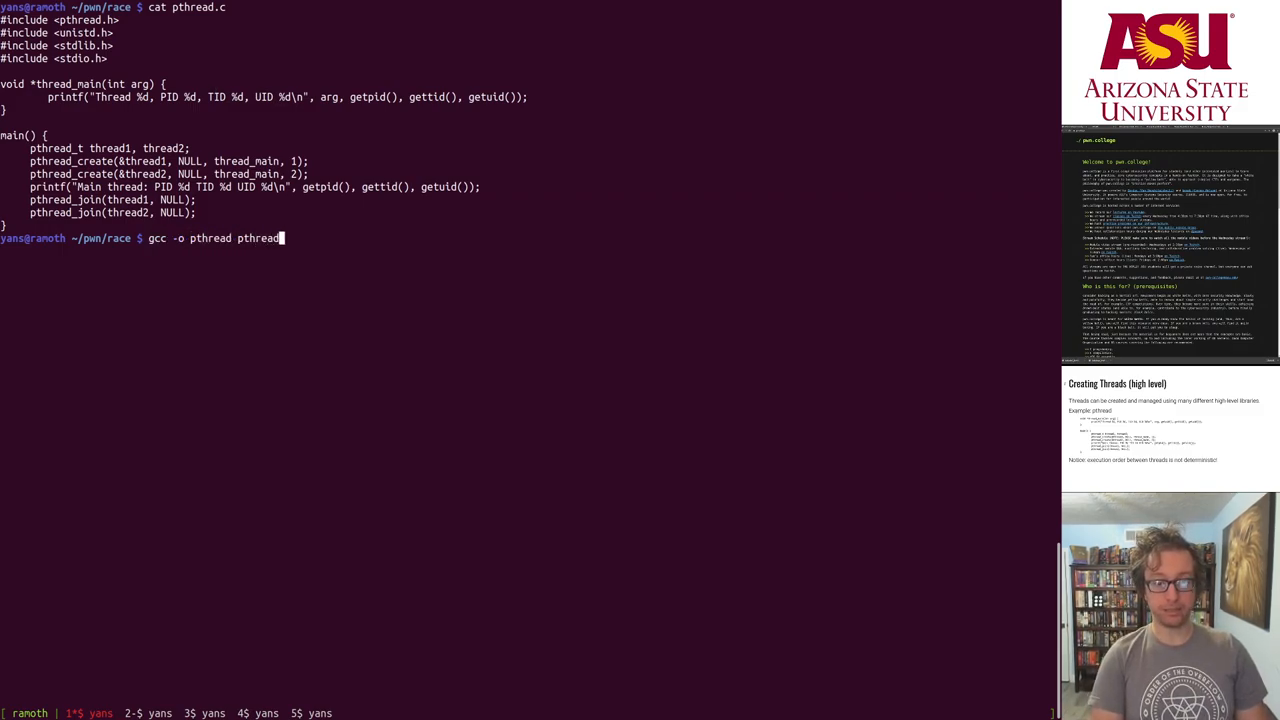
{"action": "type", "text": ".c -l"}
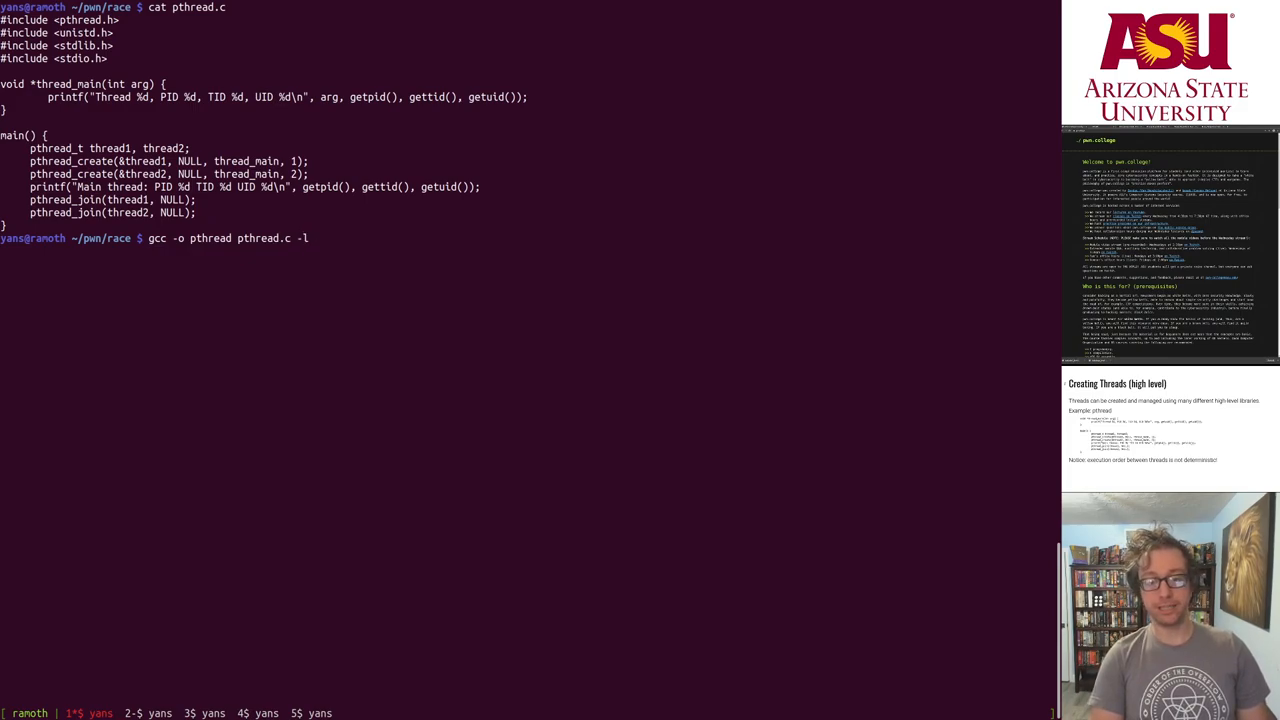
{"action": "type", "text": "pthread"}
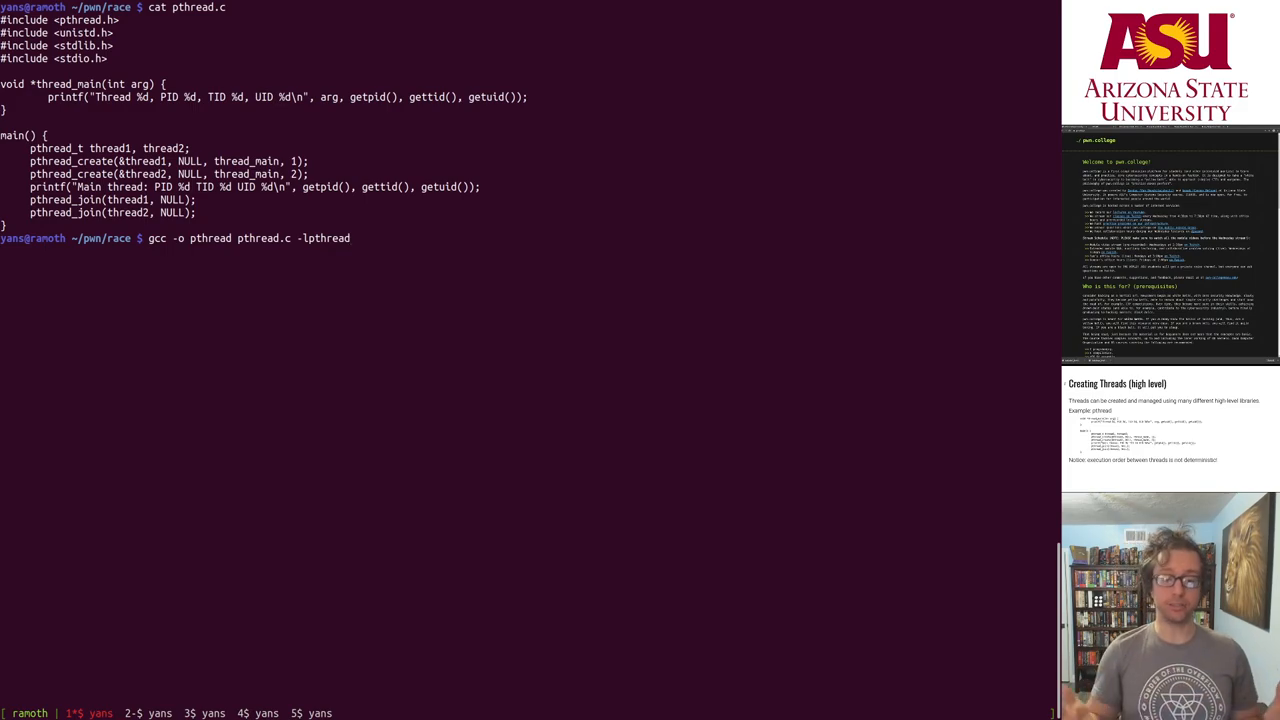
{"action": "key", "text": "Return"}
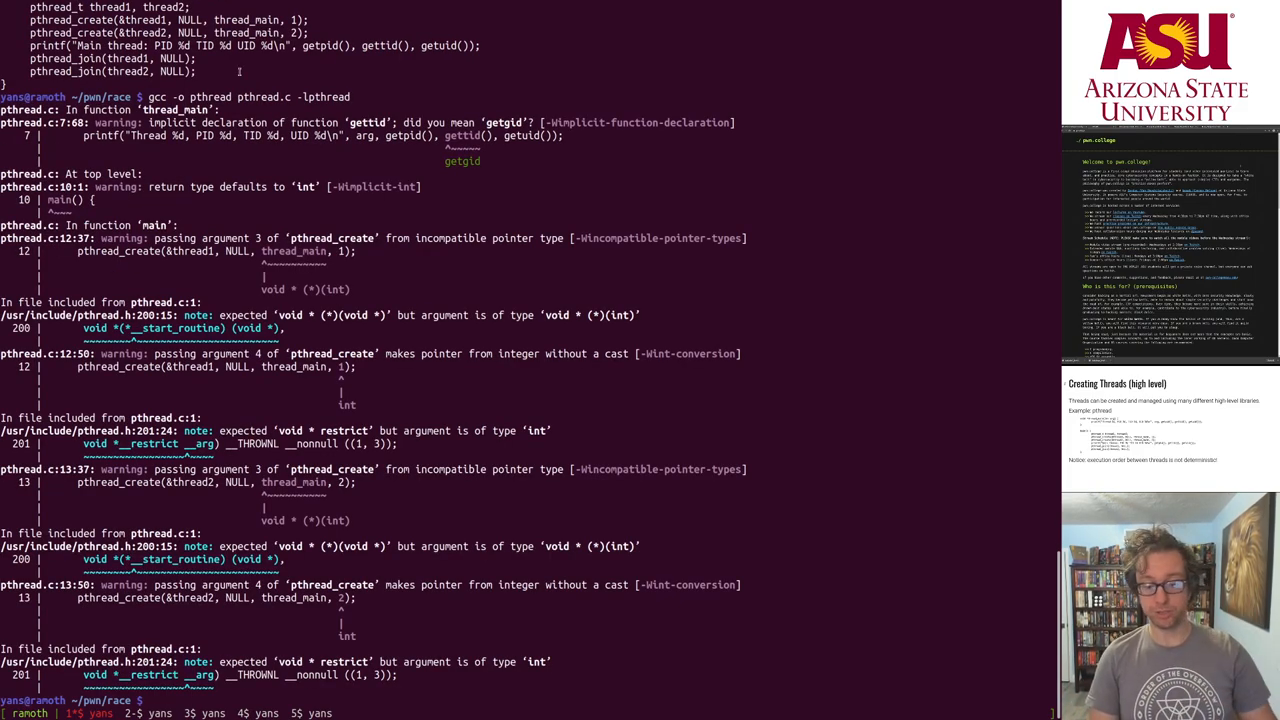
Step: Run ./pthread to print each thread's PID, TID and UID, then recompile it
{"action": "type", "text": "./"}
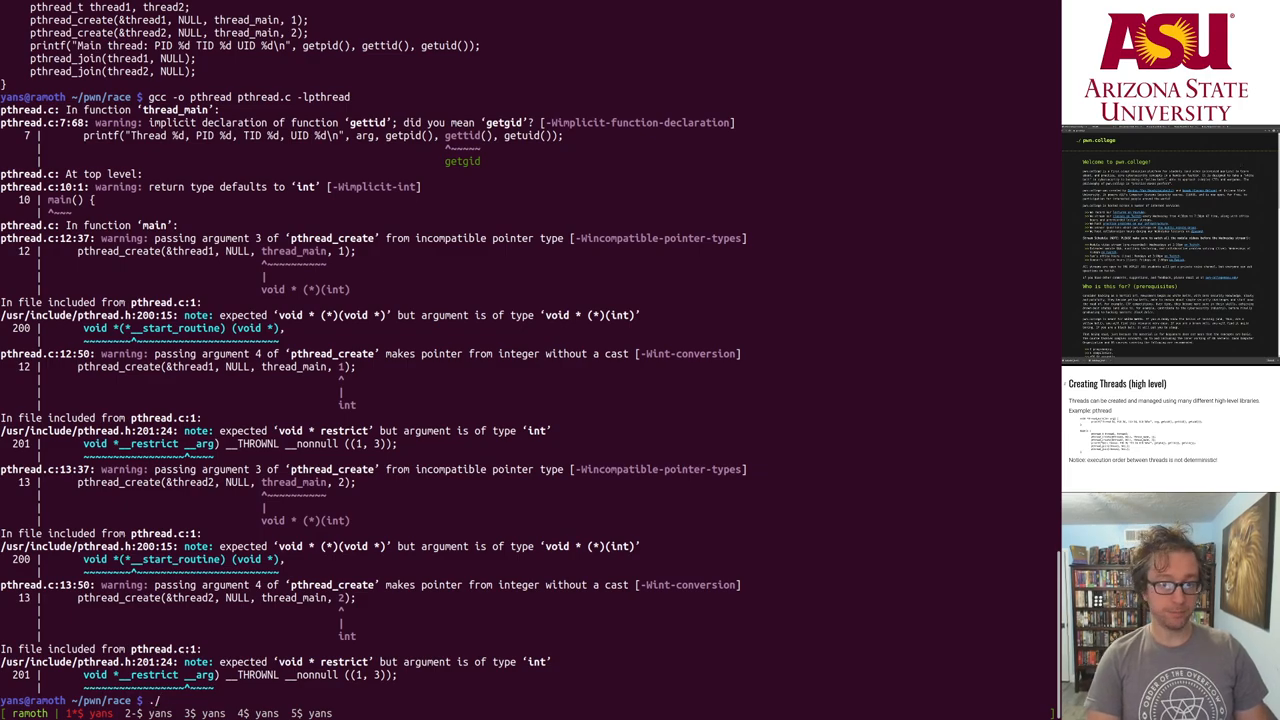
{"action": "key", "text": "Return"}
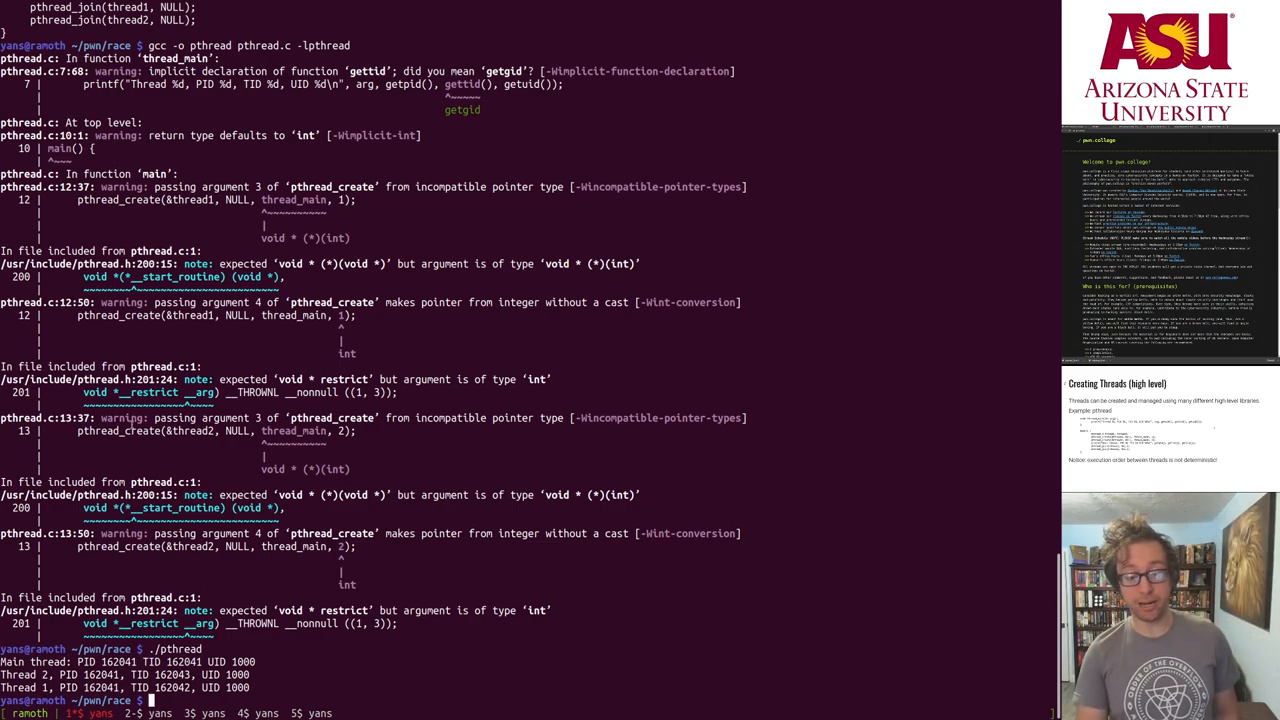
{"action": "type", "text": "gcc -o pthread pthread.c -lpthread"}
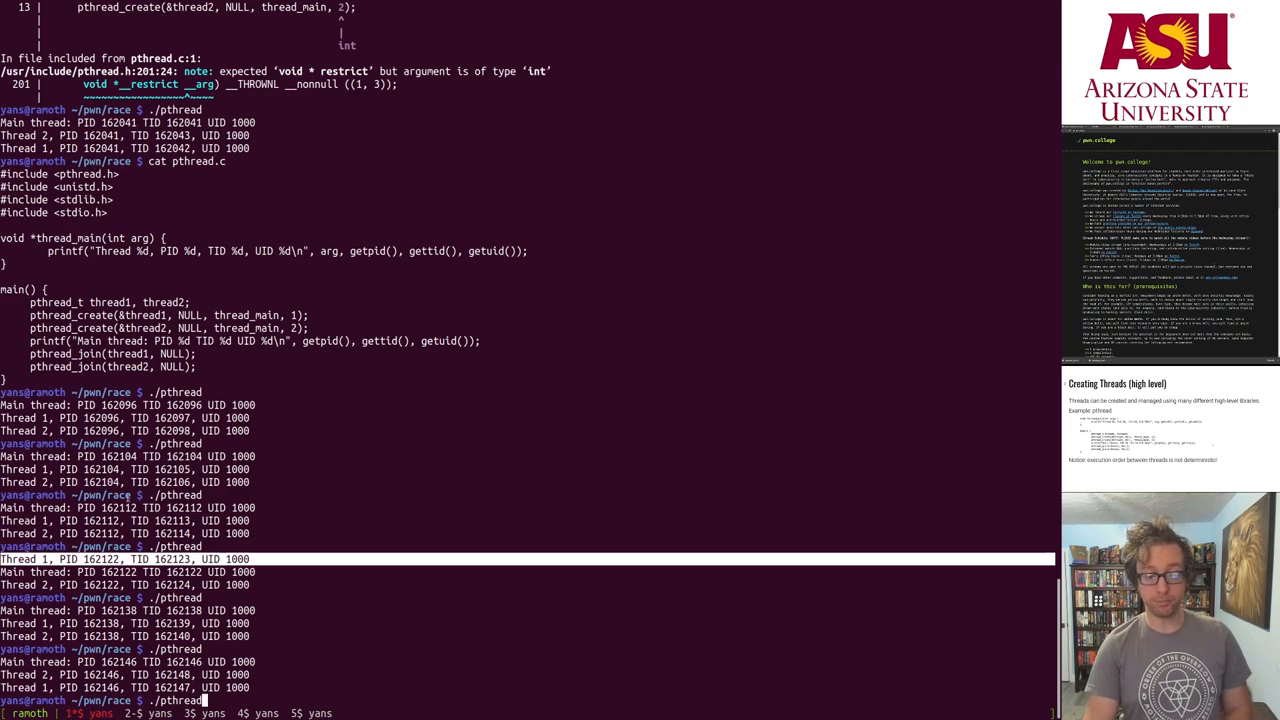
Step: Browse the clone(2) manual page down through its description and flags
{"action": "key", "text": "Return"}
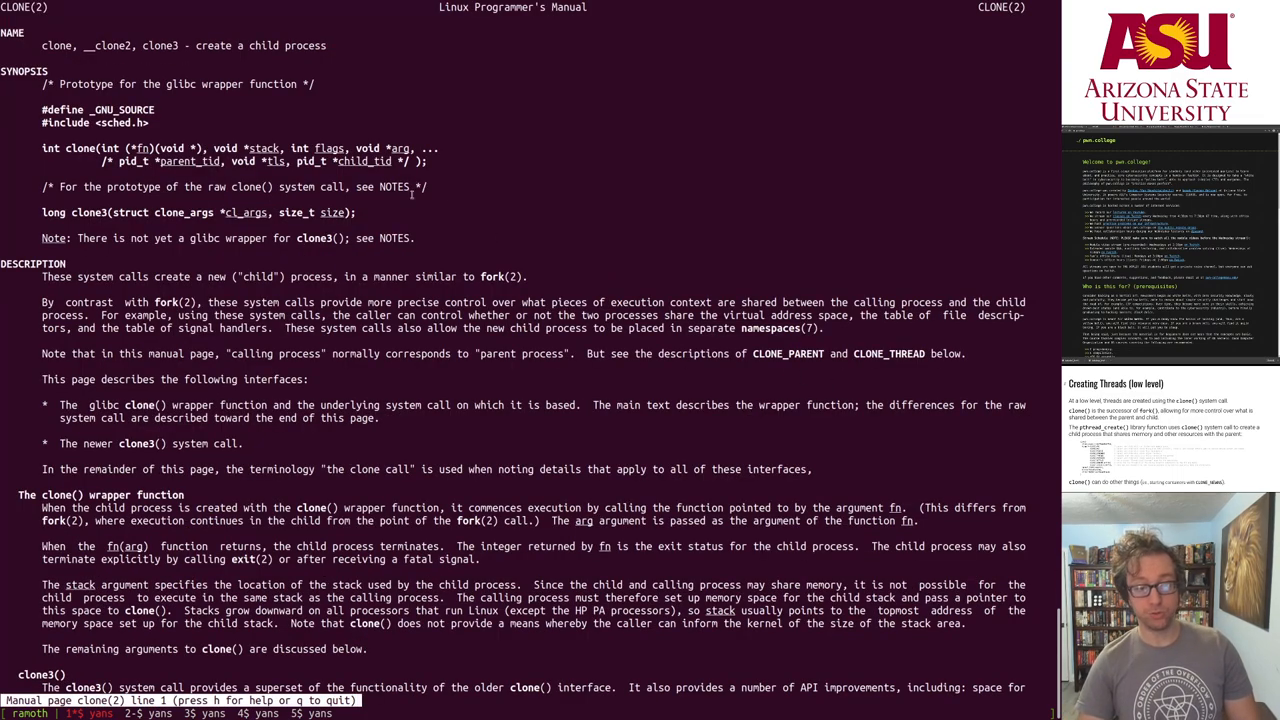
{"action": "scroll", "scroll_direction": "down", "scroll_amount": 3}
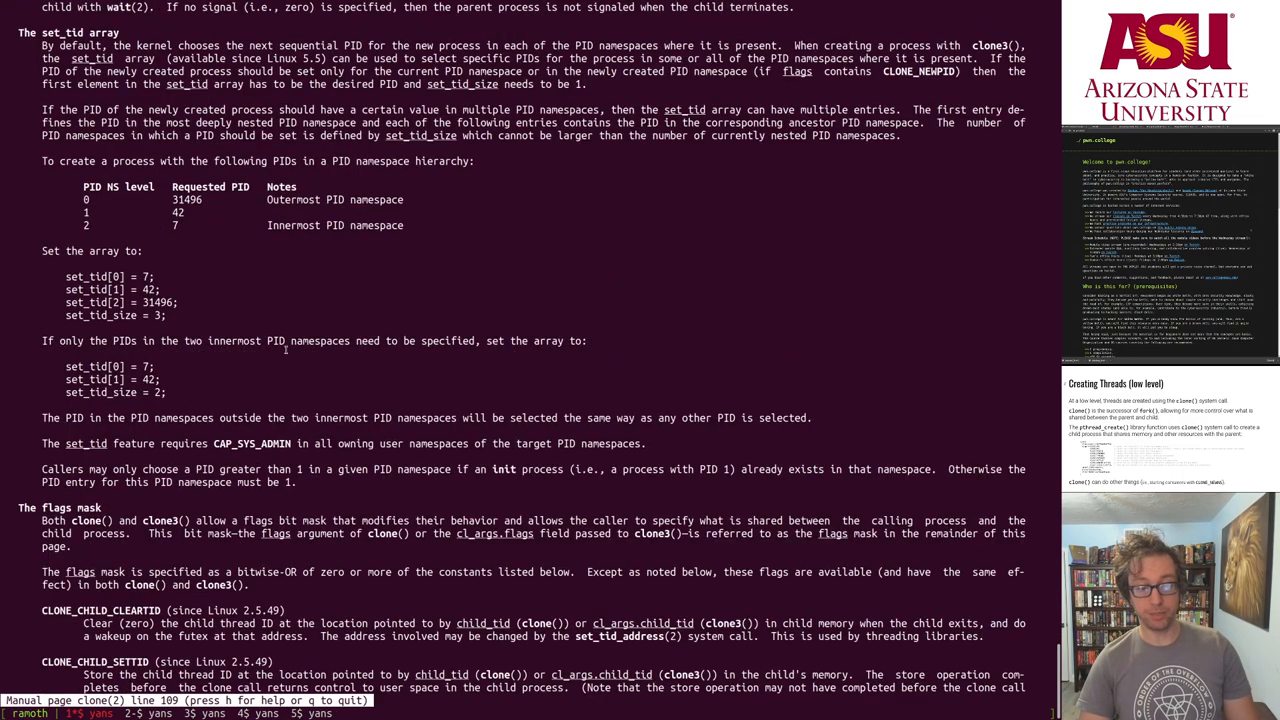
{"action": "scroll", "scroll_direction": "down", "scroll_amount": 3}
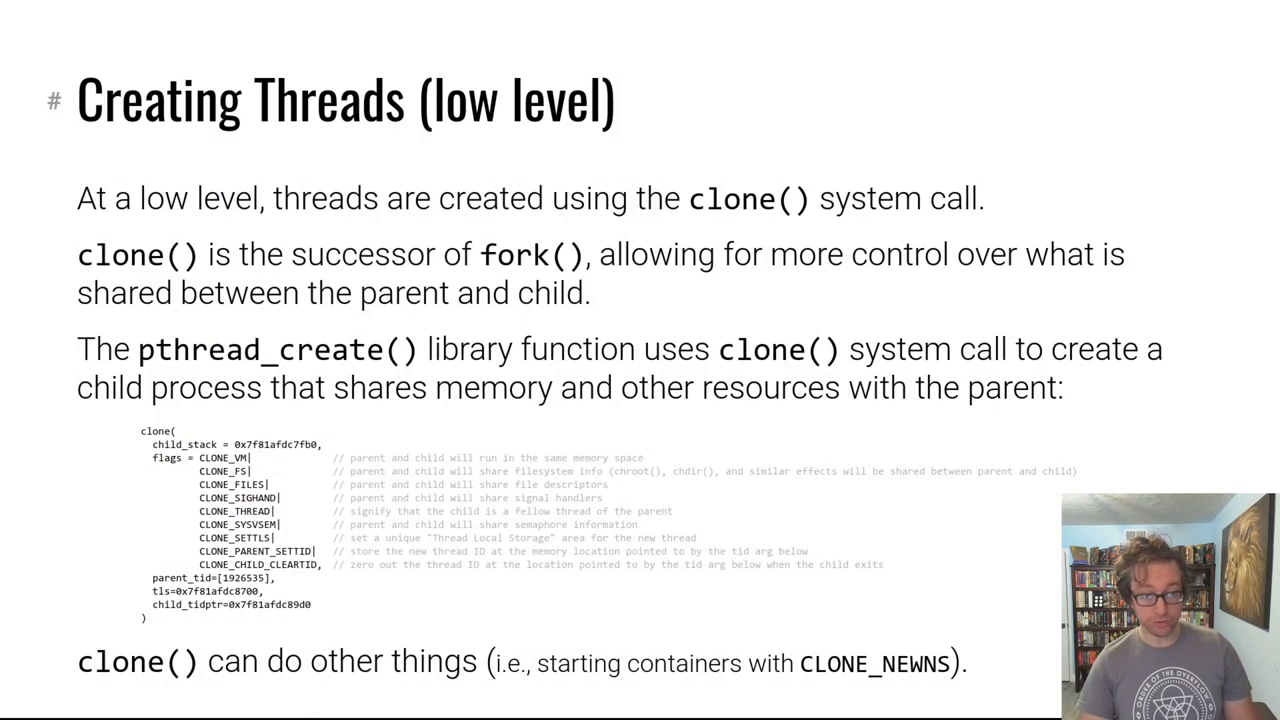
{"action": "mouse_move", "coordinate": [180, 480]}
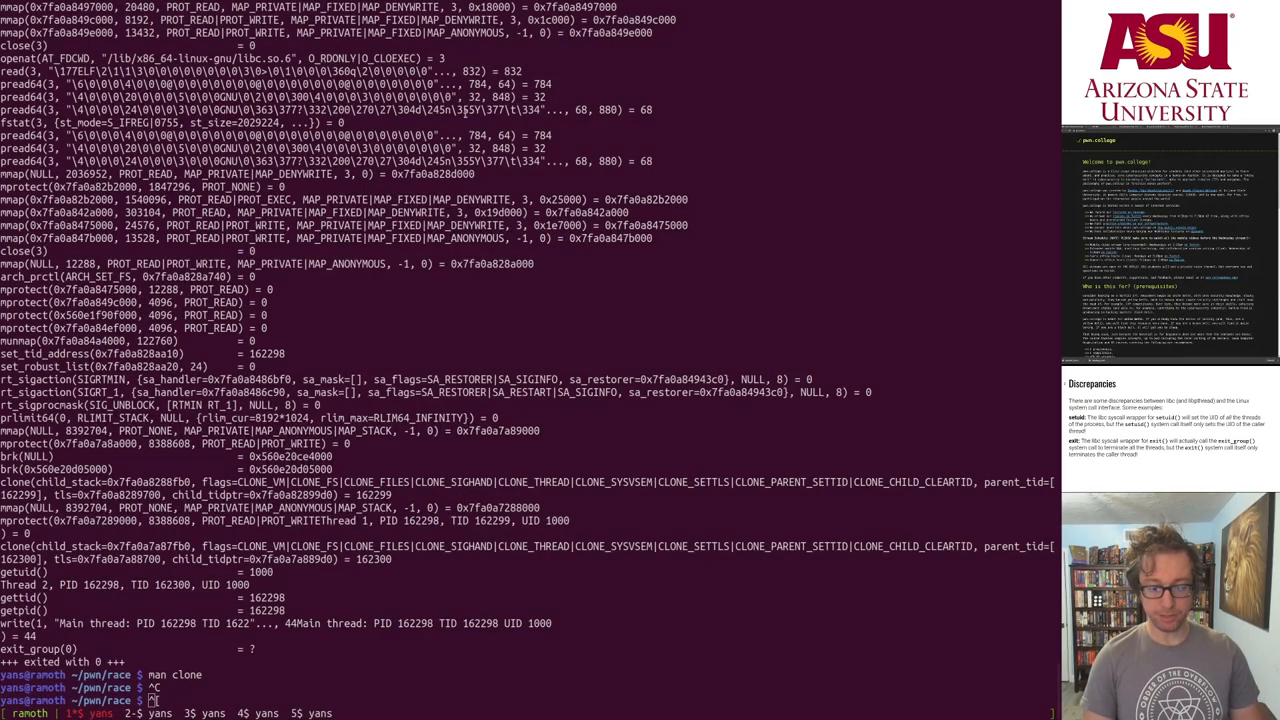
Step: View pthread_uid.c with cat and compile it against the pthread library
{"action": "key", "text": "ctrl+c"}
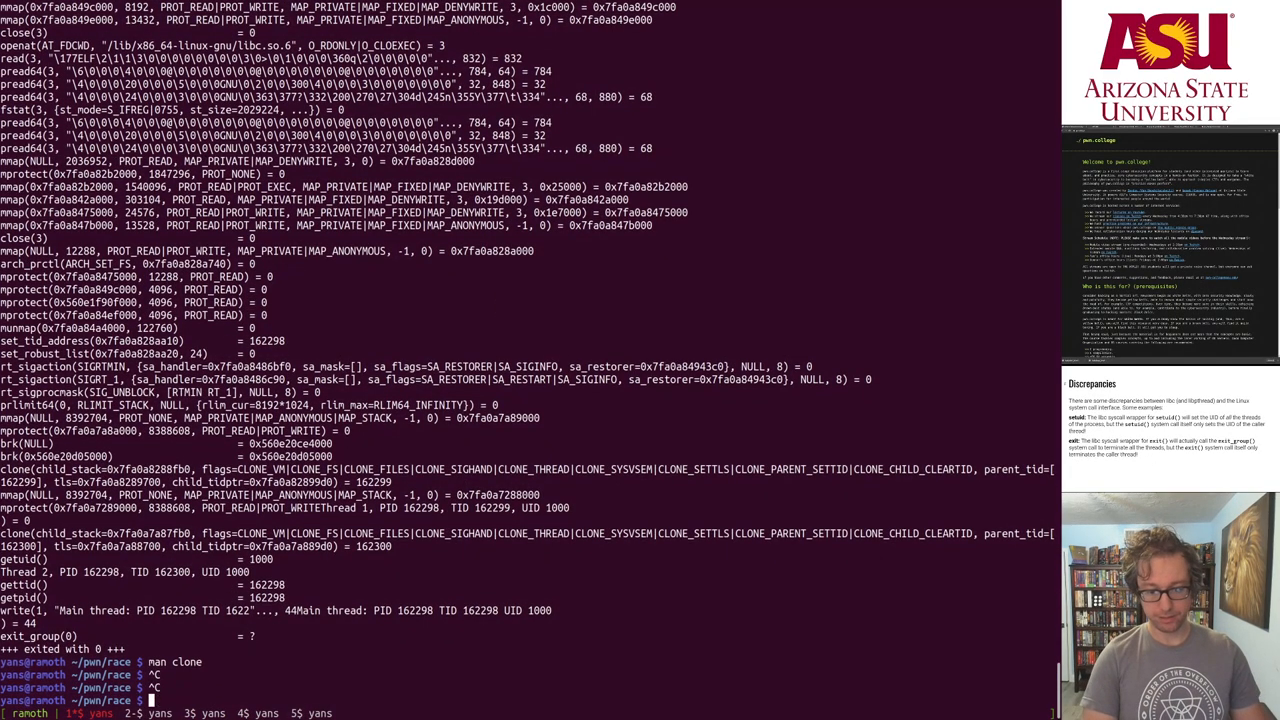
{"action": "type", "text": "cat pthread"}
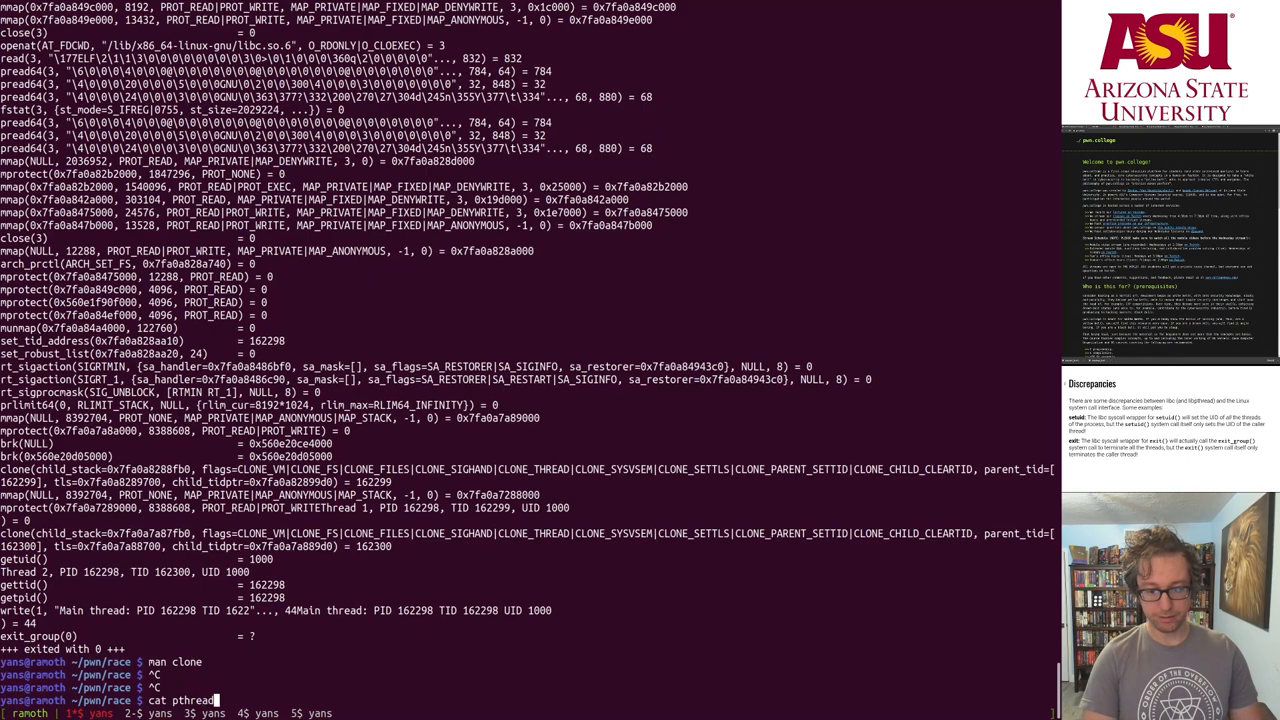
{"action": "type", "text": "_uid.c"}
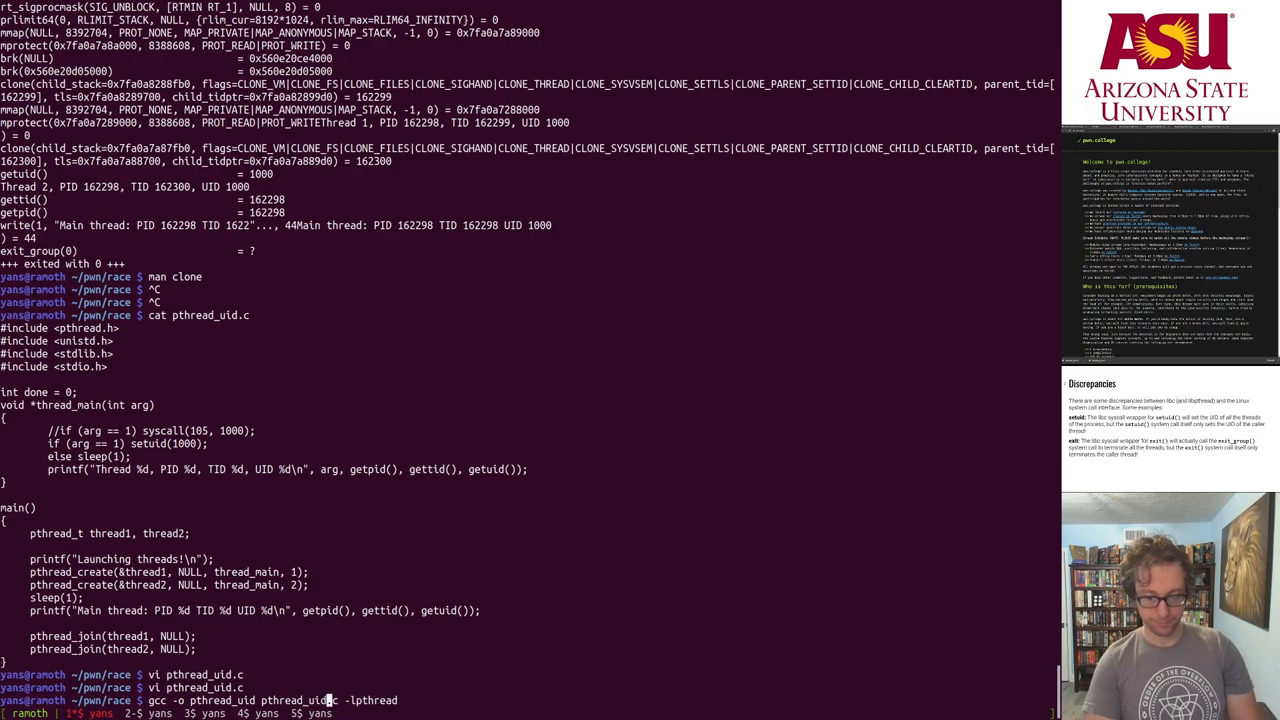
{"action": "key", "text": "Return"}
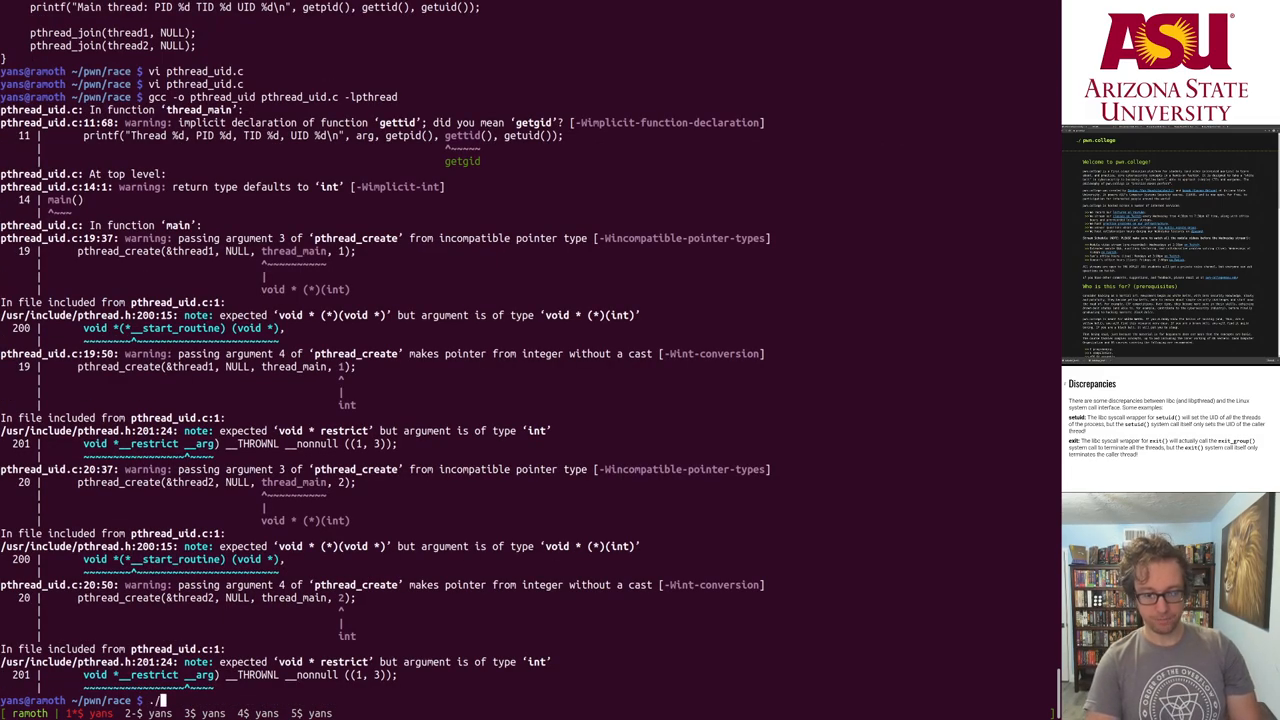
Step: Run ./pthread_uid as root with sudo to show thread PIDs, TIDs and UIDs
{"action": "type", "text": "sudo"}
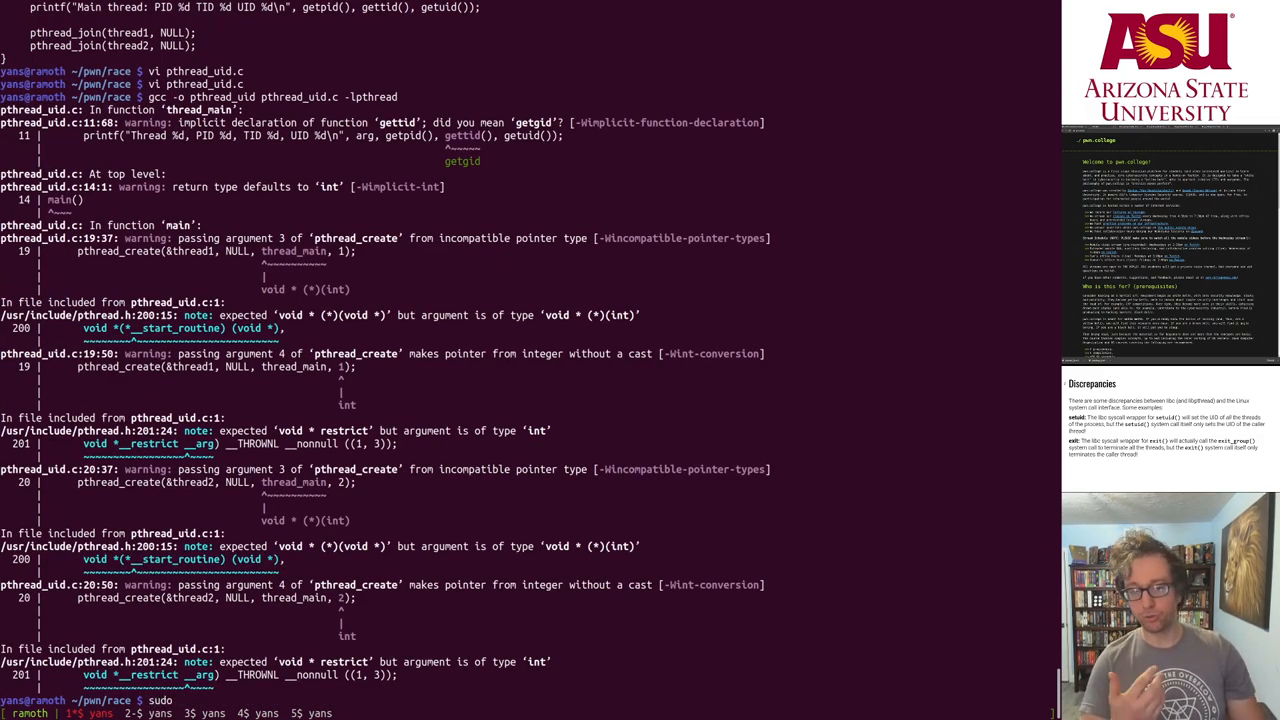
{"action": "type", "text": "./pthread_uid"}
{"action": "type", "text": "vi"}
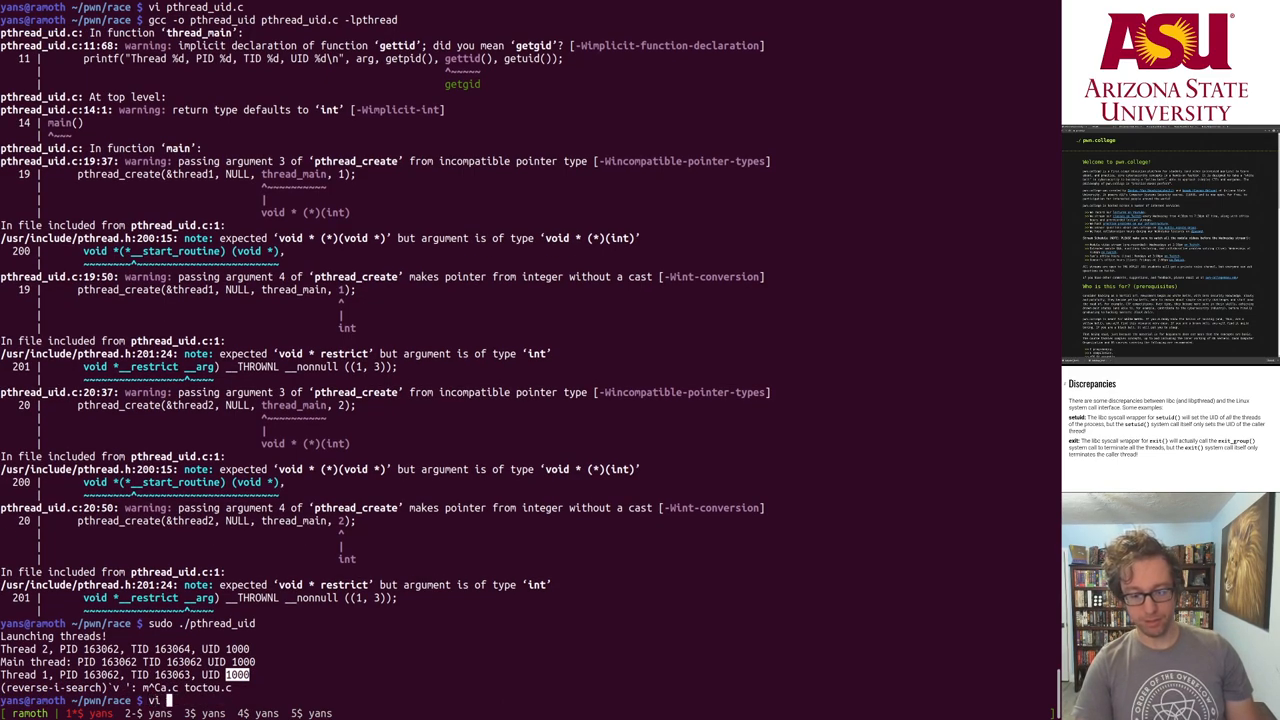
Step: Rebuild the revised pthread_uid.c with gcc -lpthread and rerun it as root
{"action": "type", "text": "p"}
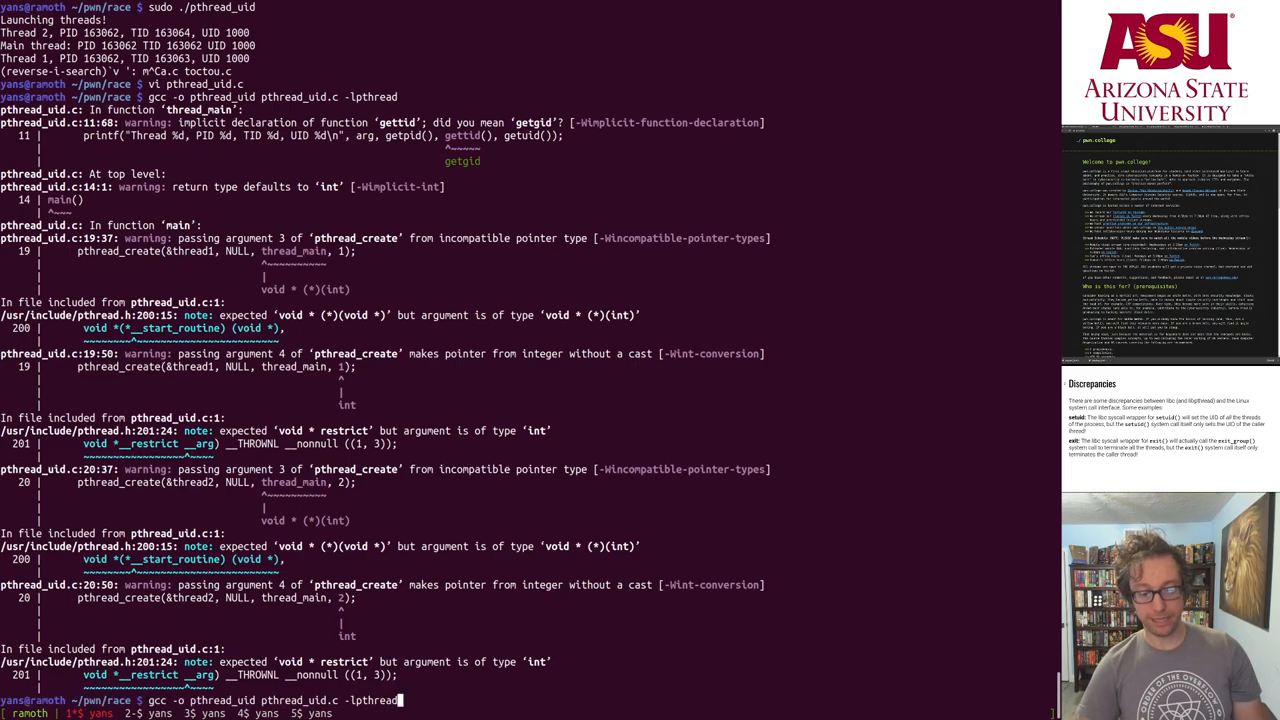
{"action": "key", "text": "Return"}
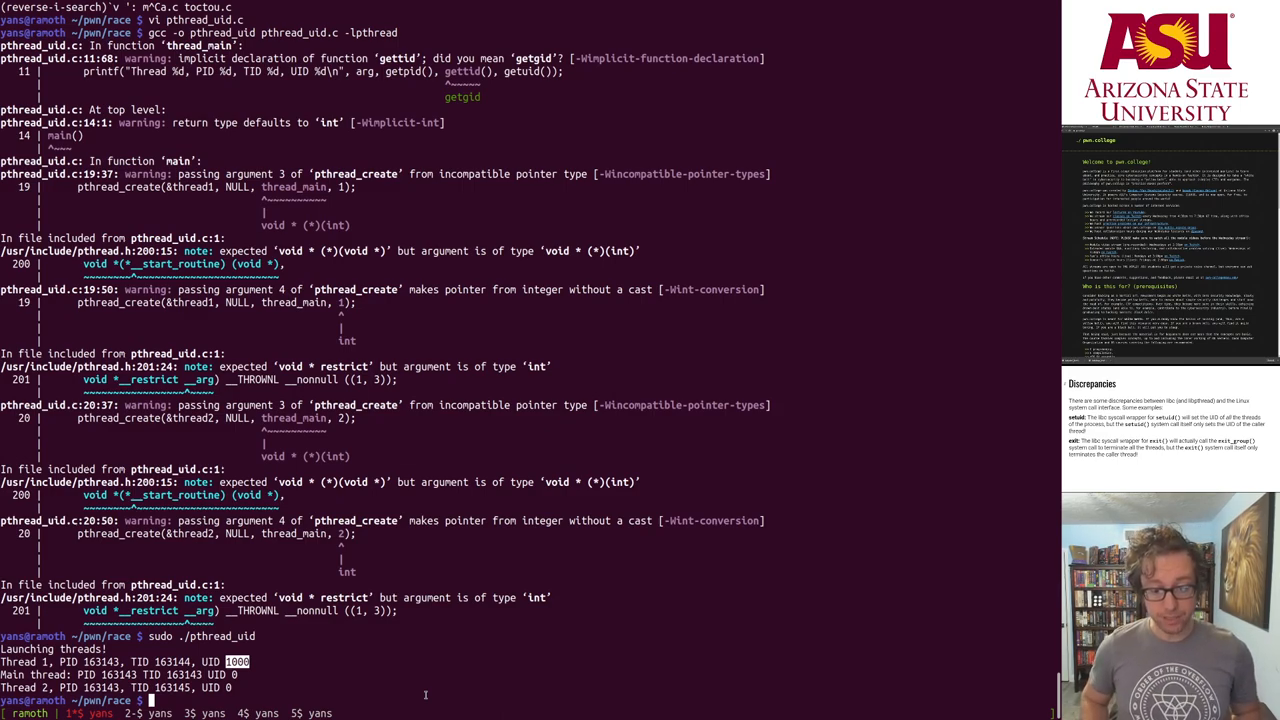
{"action": "type", "text": "gcc -o pthread_uid pthread_uid.c -lpthread"}
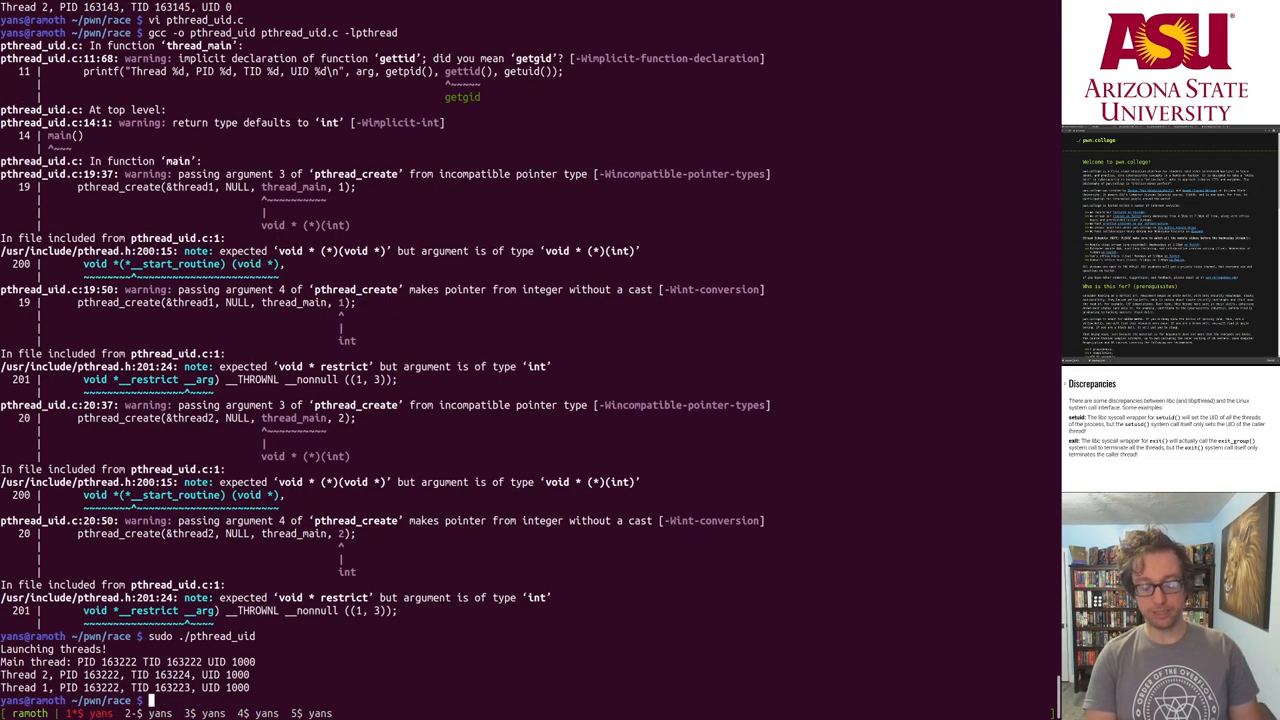
Step: Trace sudo ./pthread_uid under strace, viewing the setuid(1000) call and real-time signals
{"action": "type", "text": "sudo ./pthread_uid"}
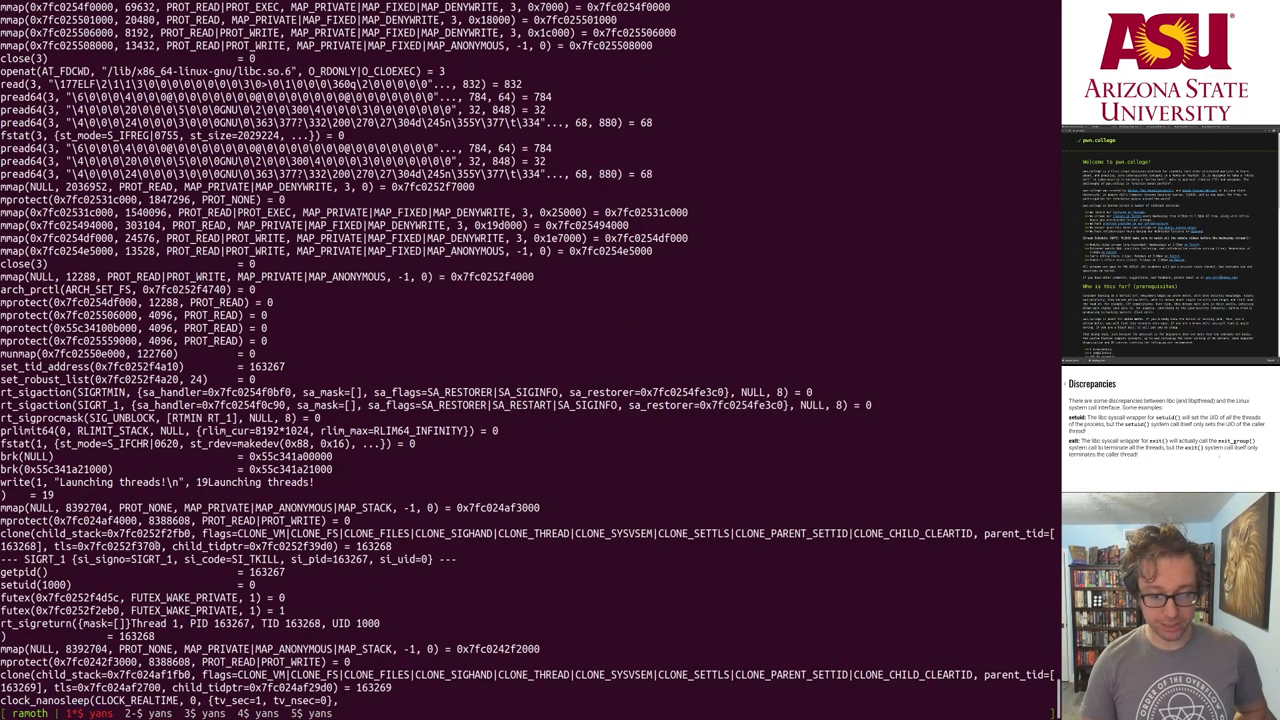
{"action": "scroll", "scroll_direction": "down", "scroll_amount": 3}
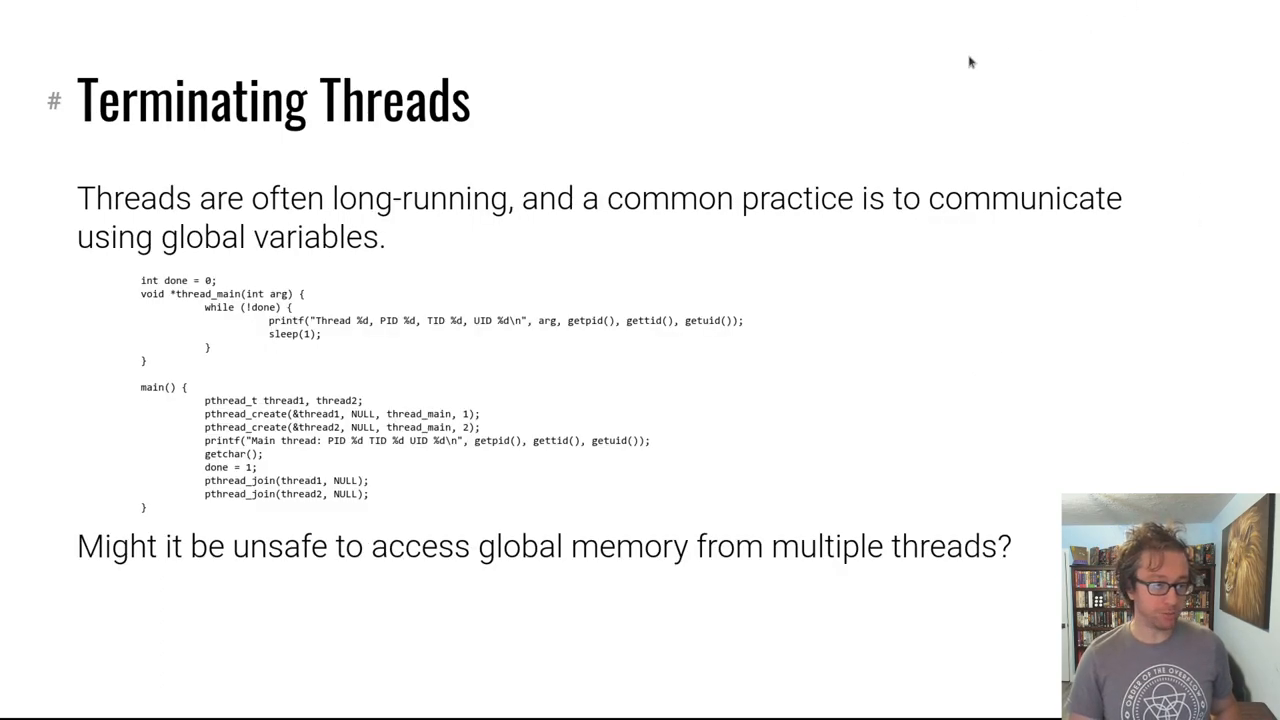
{"action": "mouse_move", "coordinate": [418, 280]}
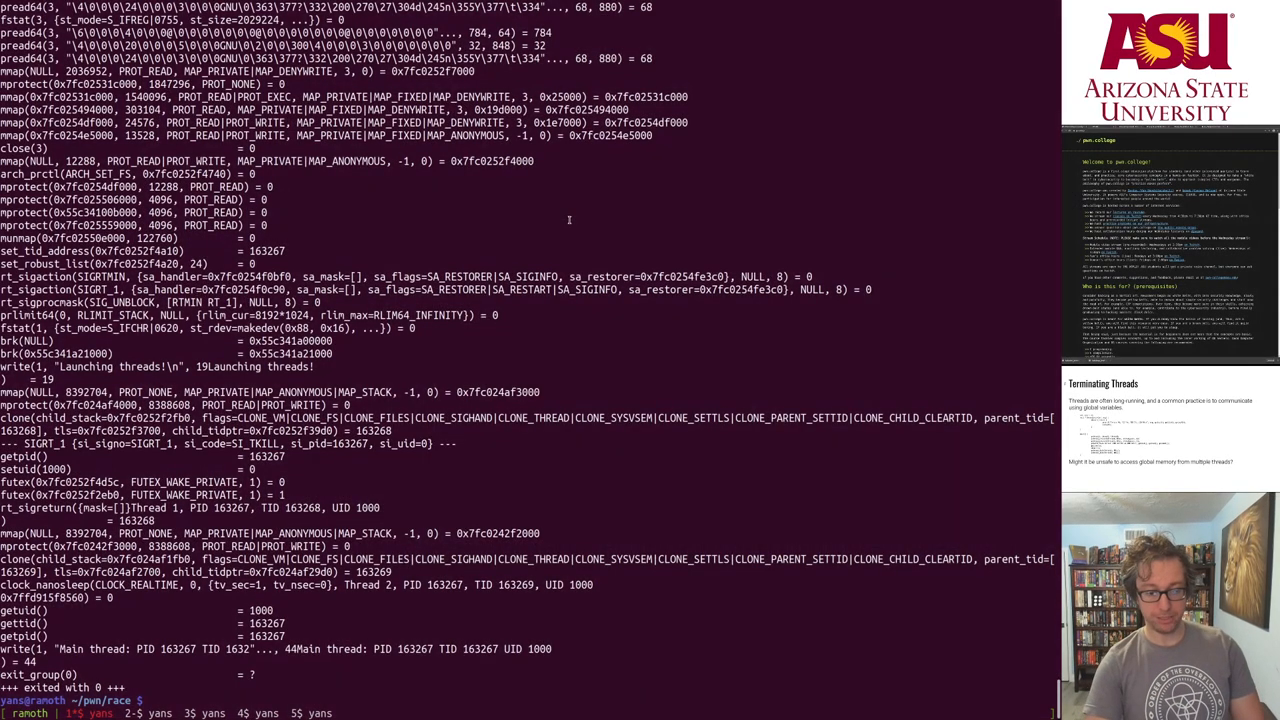
Step: Edit pthread_loop.c in vi and compile it with gcc -lpthread
{"action": "type", "text": "vi pthread_loop.c"}
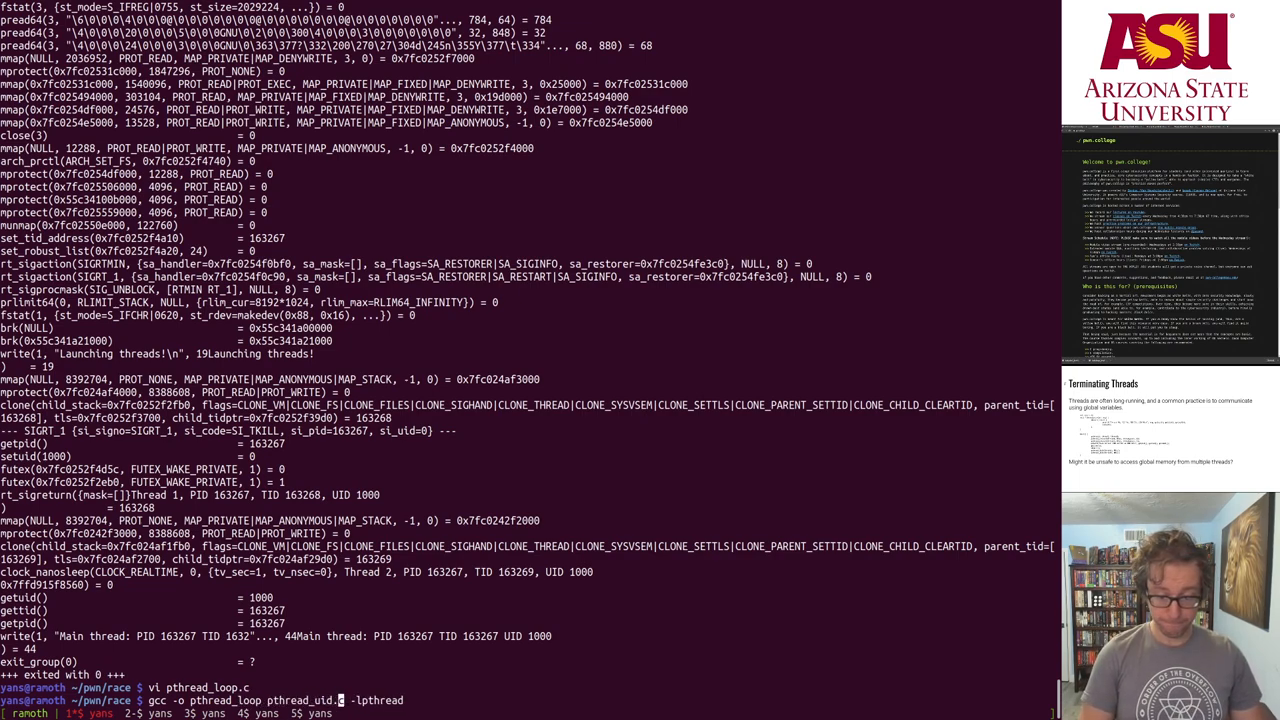
{"action": "type", "text": "loop"}
{"action": "key", "text": "Return"}
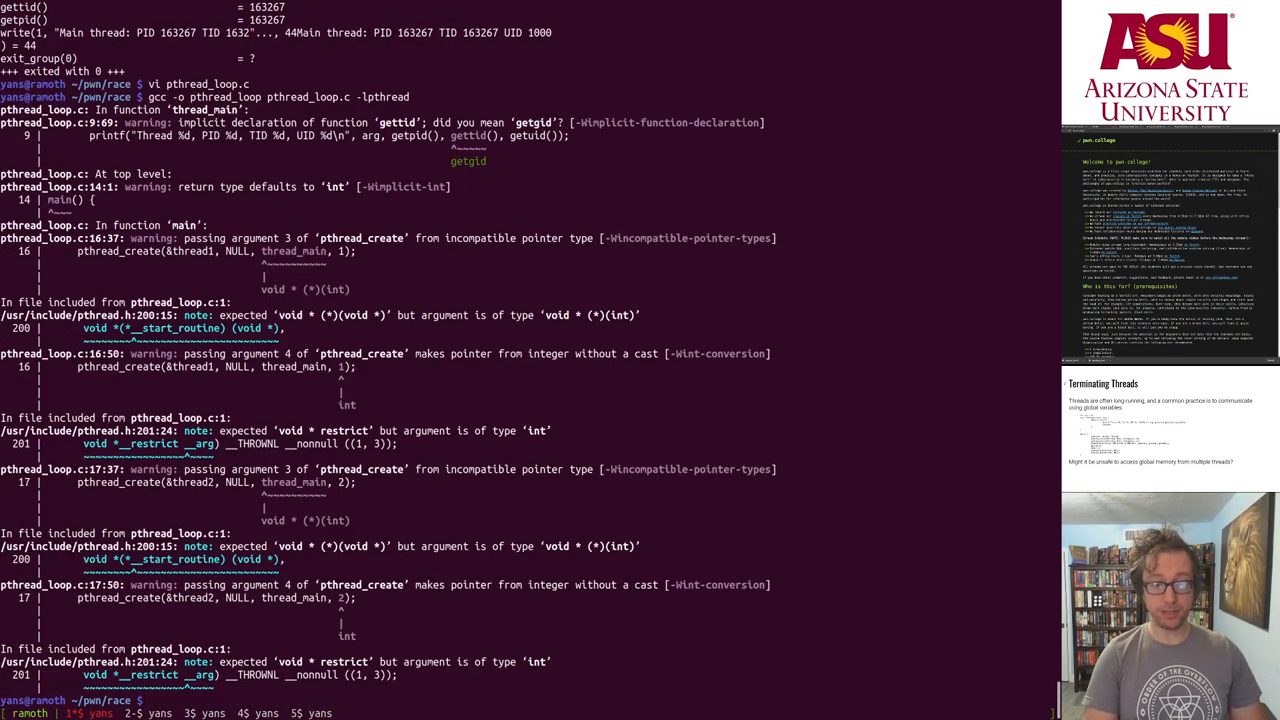
Step: Run ./pthread_loop so both threads repeatedly print their PID, TID and UID
{"action": "type", "text": "./pthread_loop"}
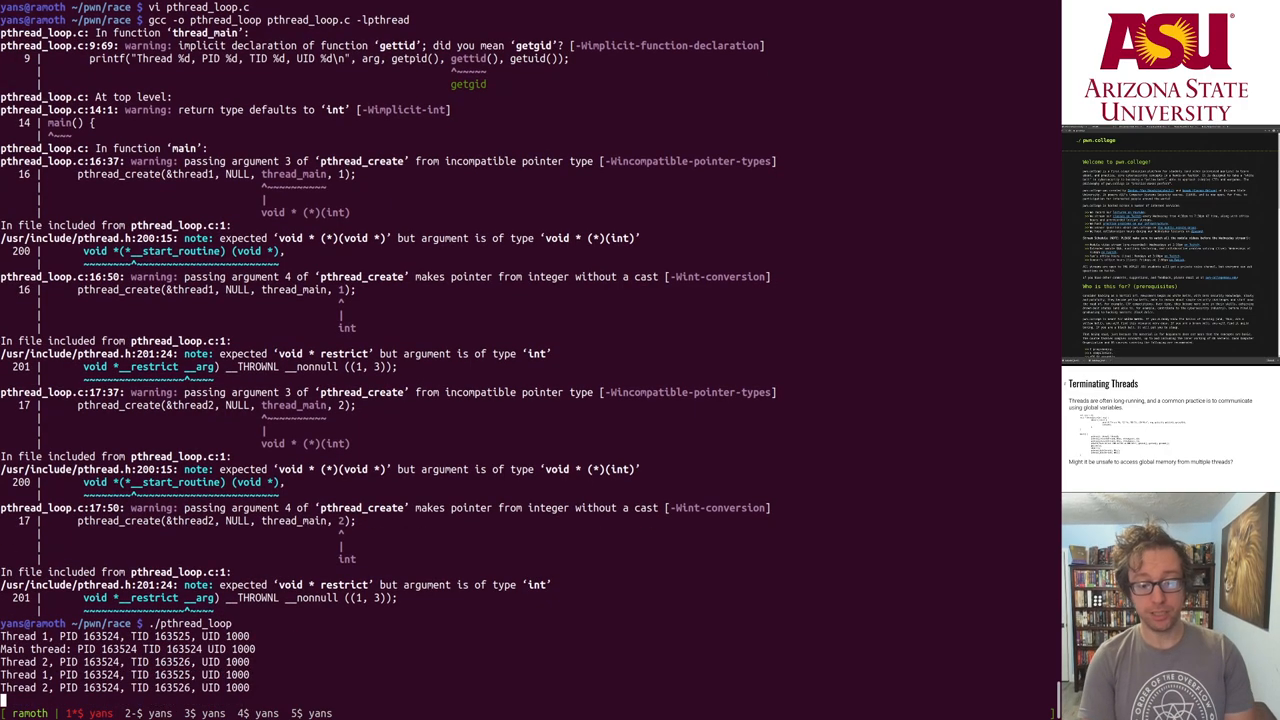
{"action": "scroll", "scroll_direction": "down", "scroll_amount": 3}
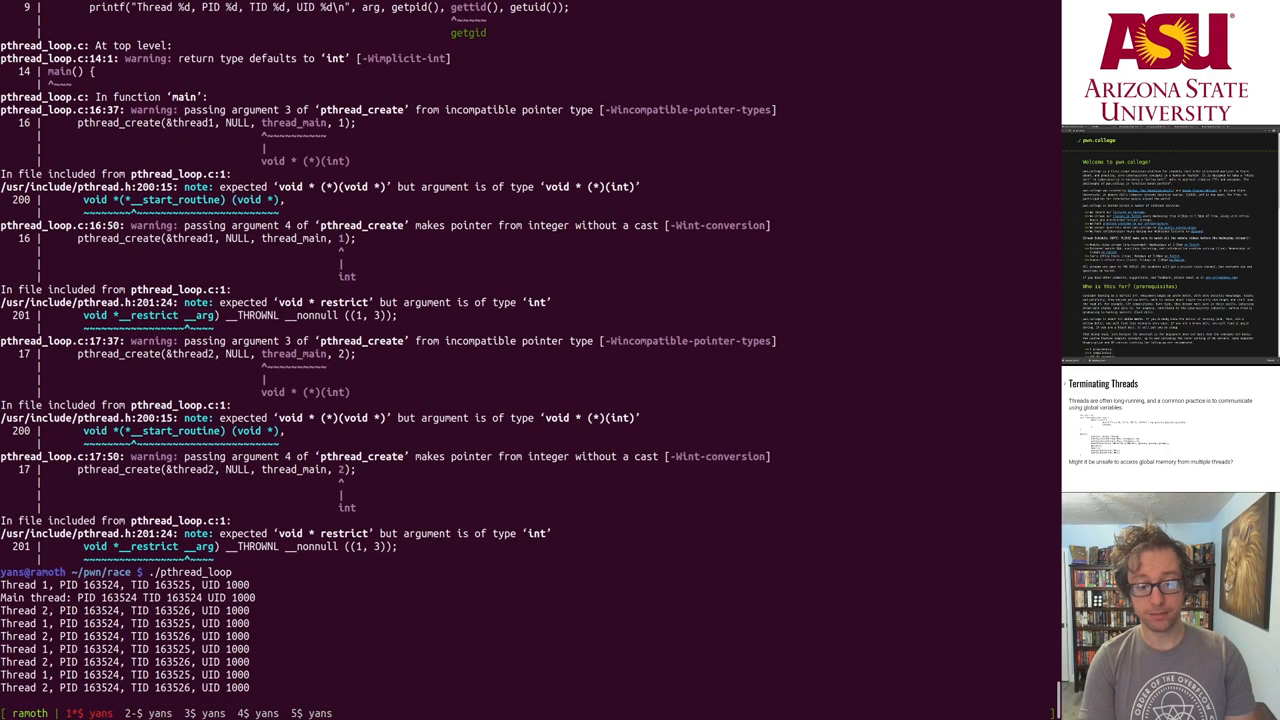